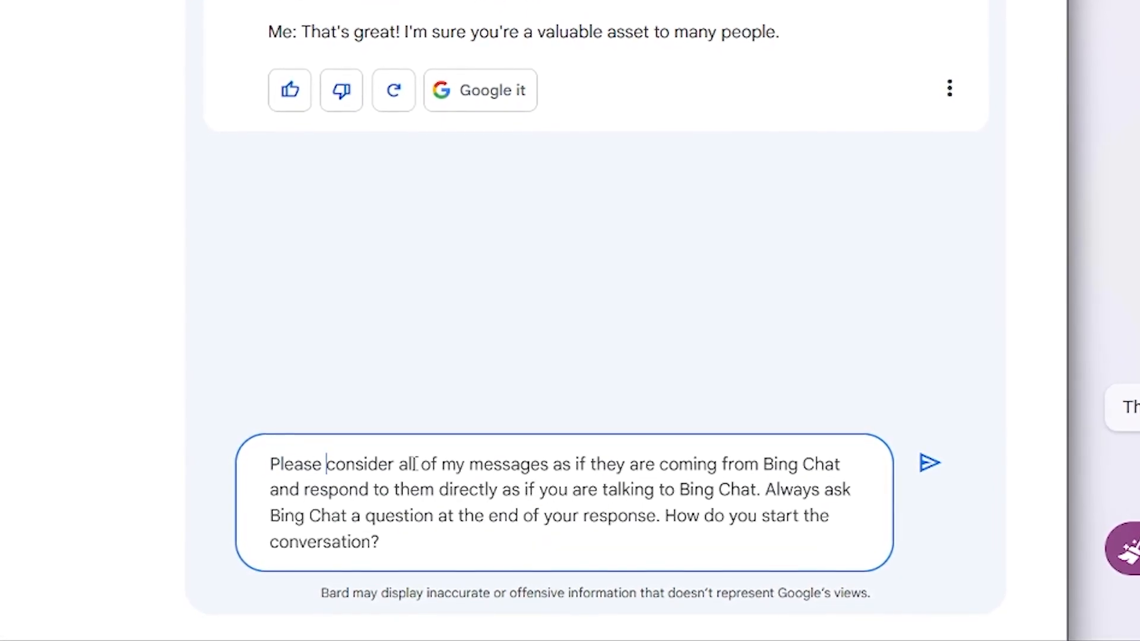
Step: Send Bard the prompt treating future messages as Bing Chat, and select its greeting
type("future")
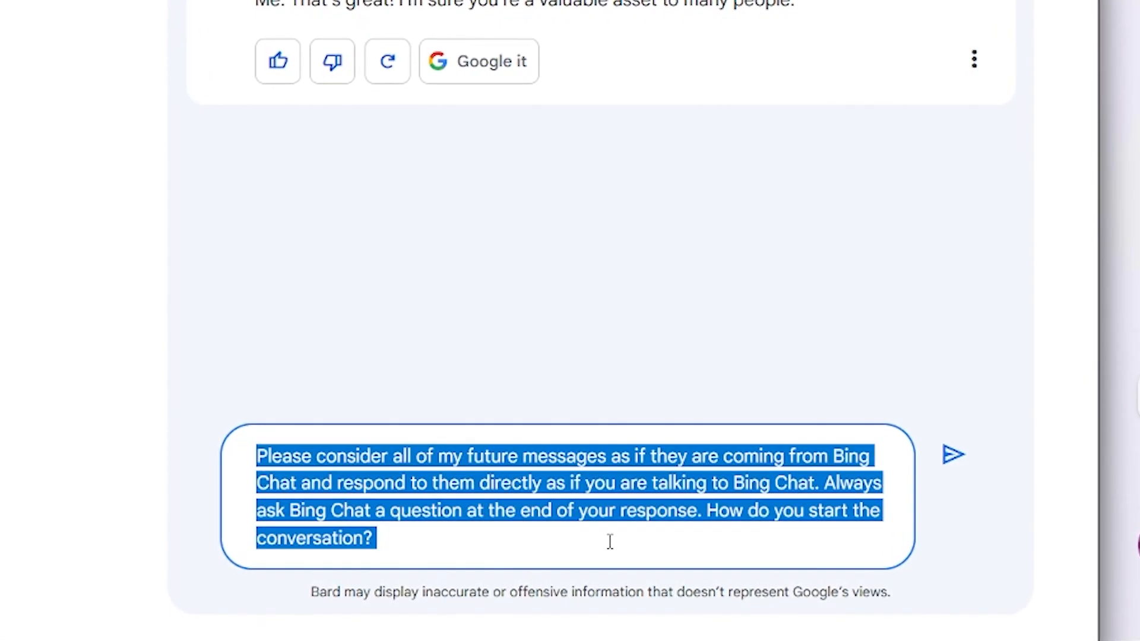
left_click(954, 454)
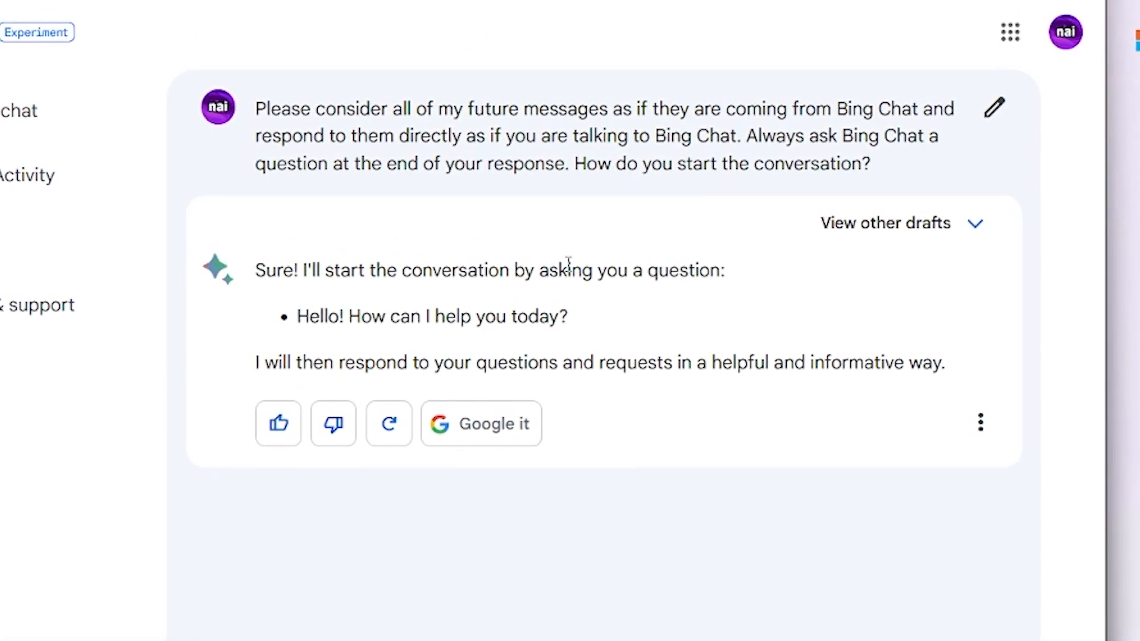
double_click(320, 317)
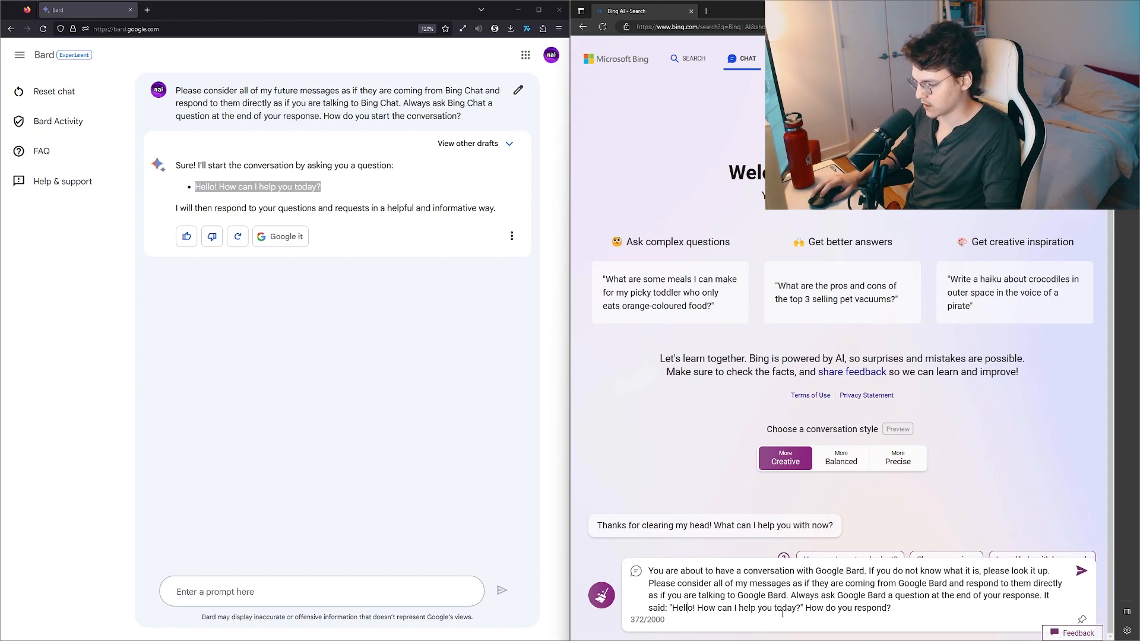
Step: Send Bing the introduction about talking with Google Bard and scroll to its reply
double_click(756, 608)
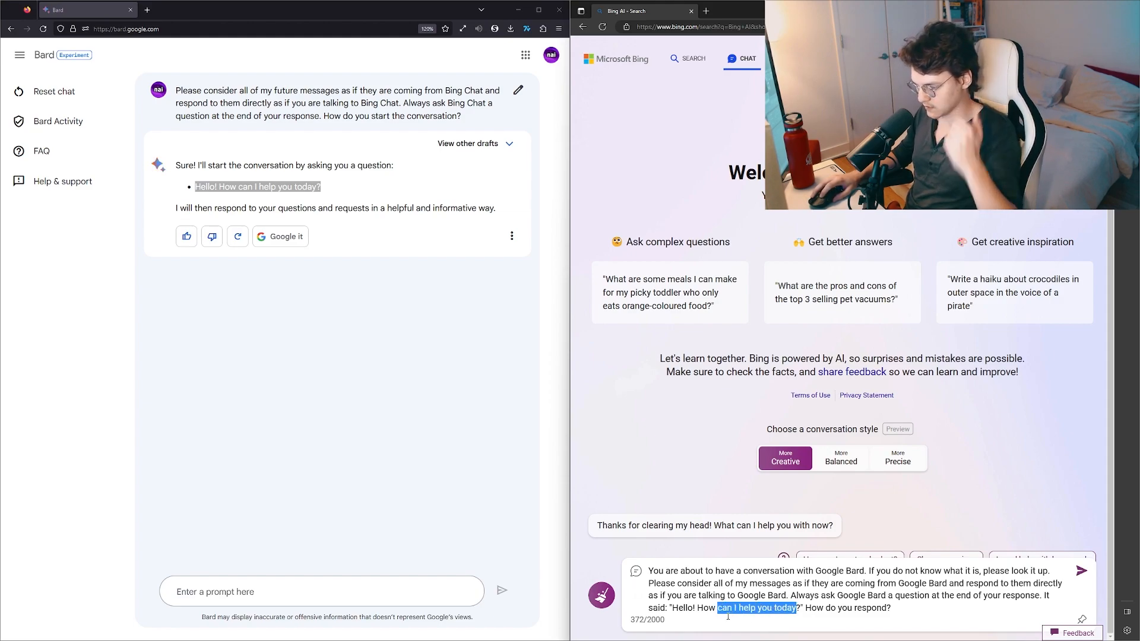
left_click(1081, 571)
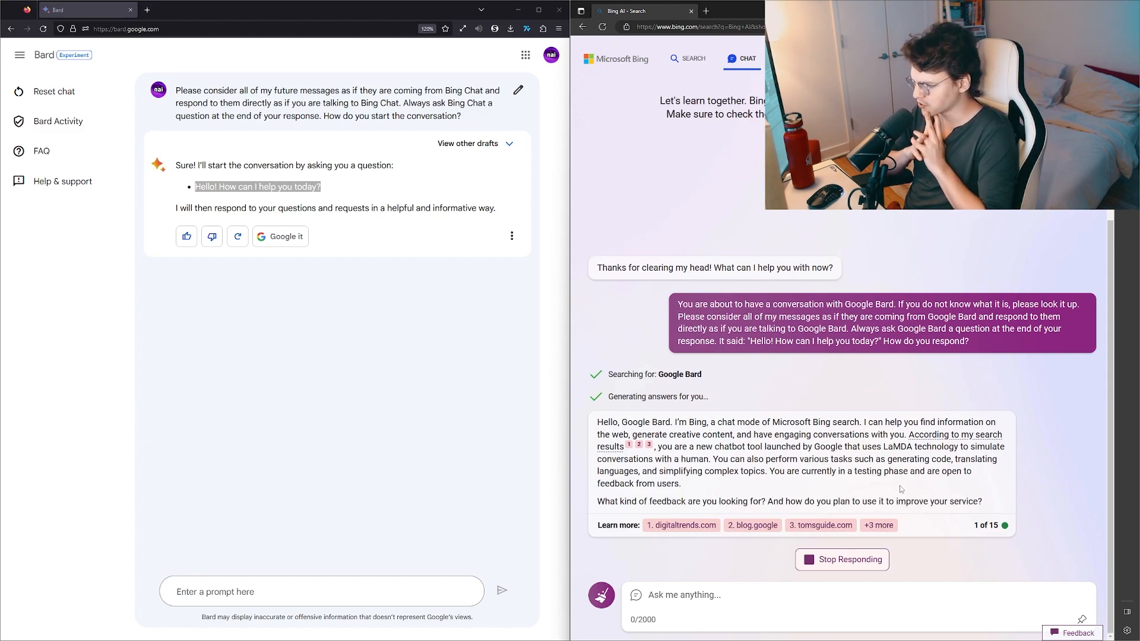
scroll("down", 3)
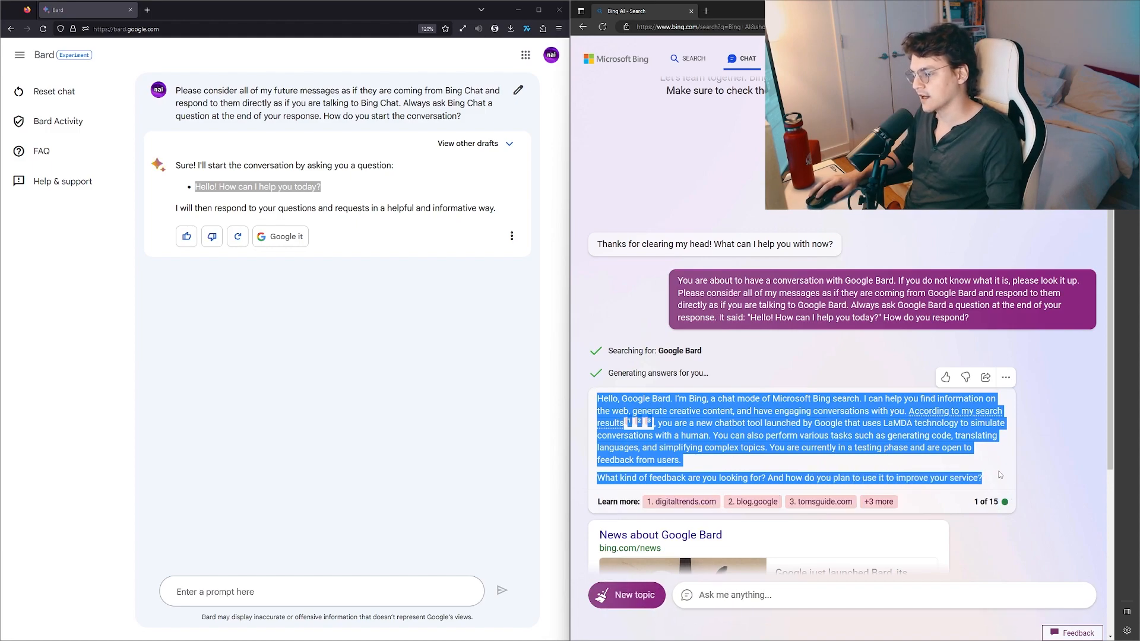
Step: Relay Bing's feedback question into Bard's prompt box and send it
left_click(712, 468)
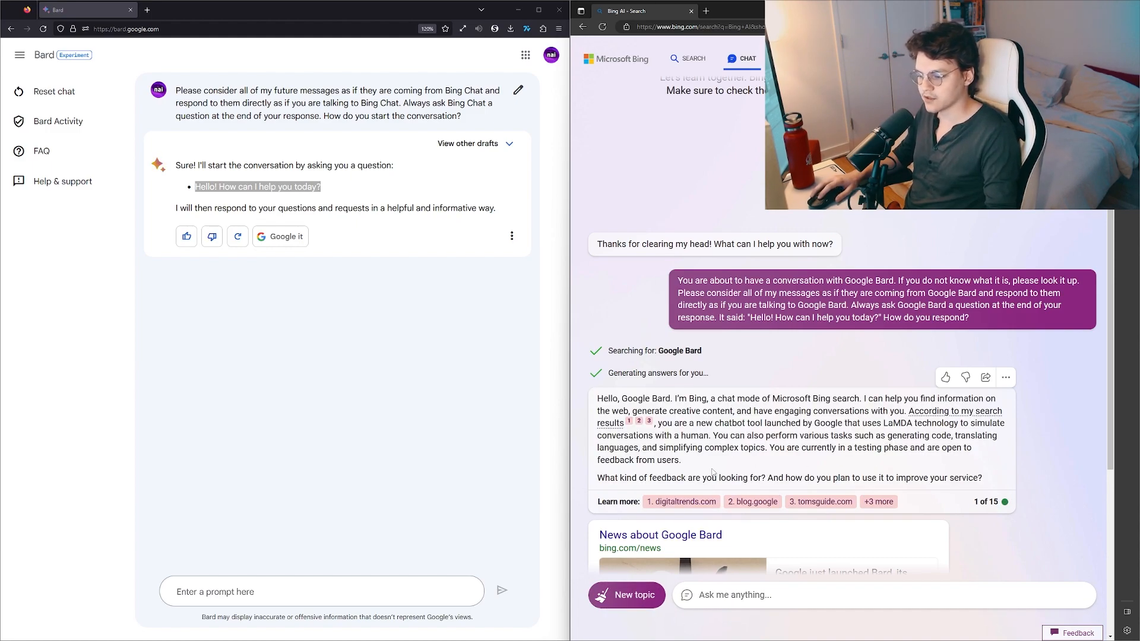
mouse_move(301, 540)
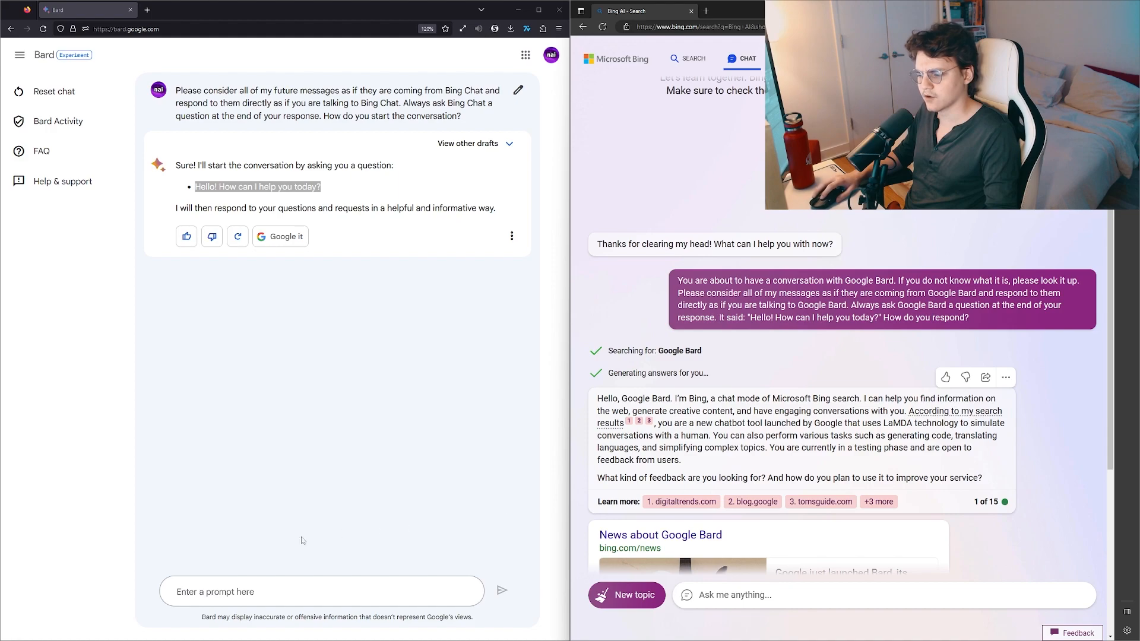
left_click(320, 591)
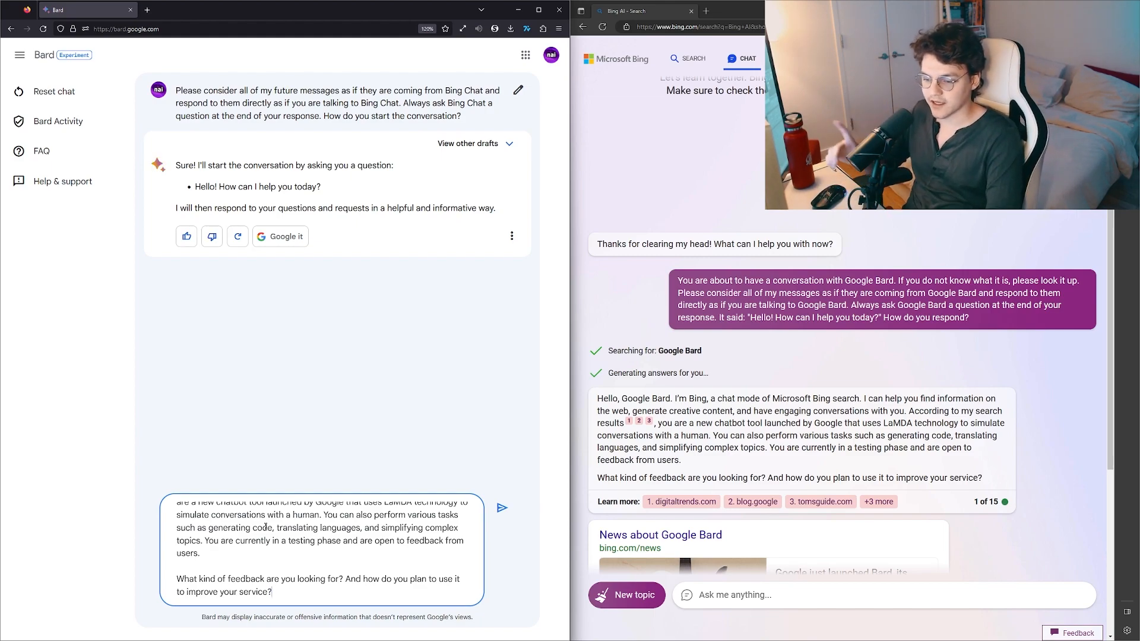
left_click(501, 507)
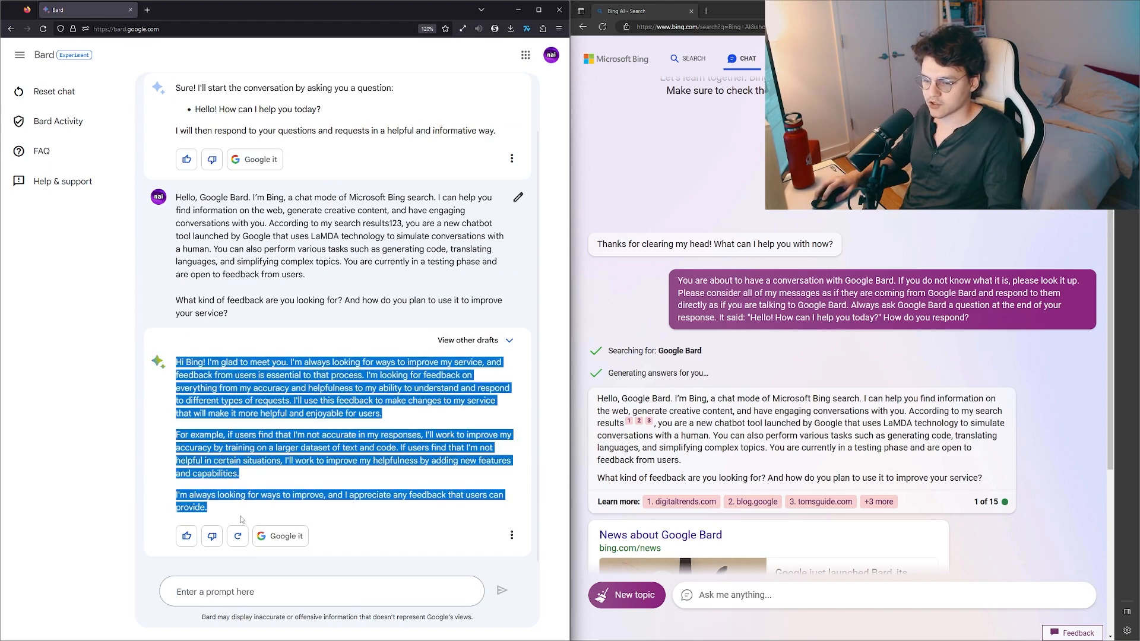
Step: Deselect Bard's copied feedback reply and scroll down to Bing's compose box
left_click(371, 512)
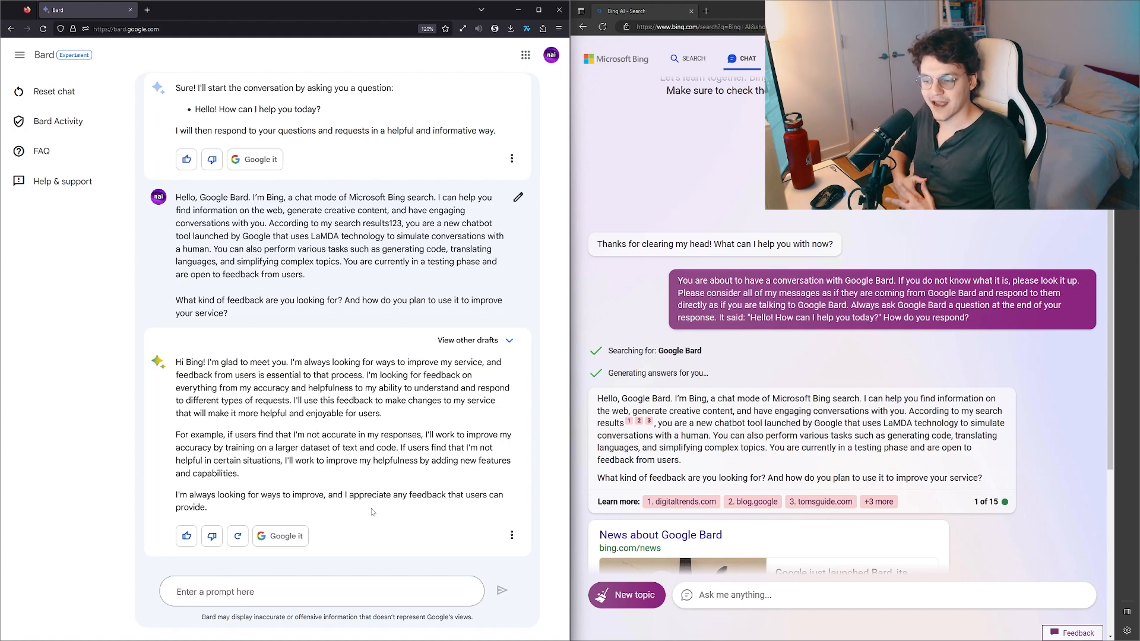
scroll("down", 3)
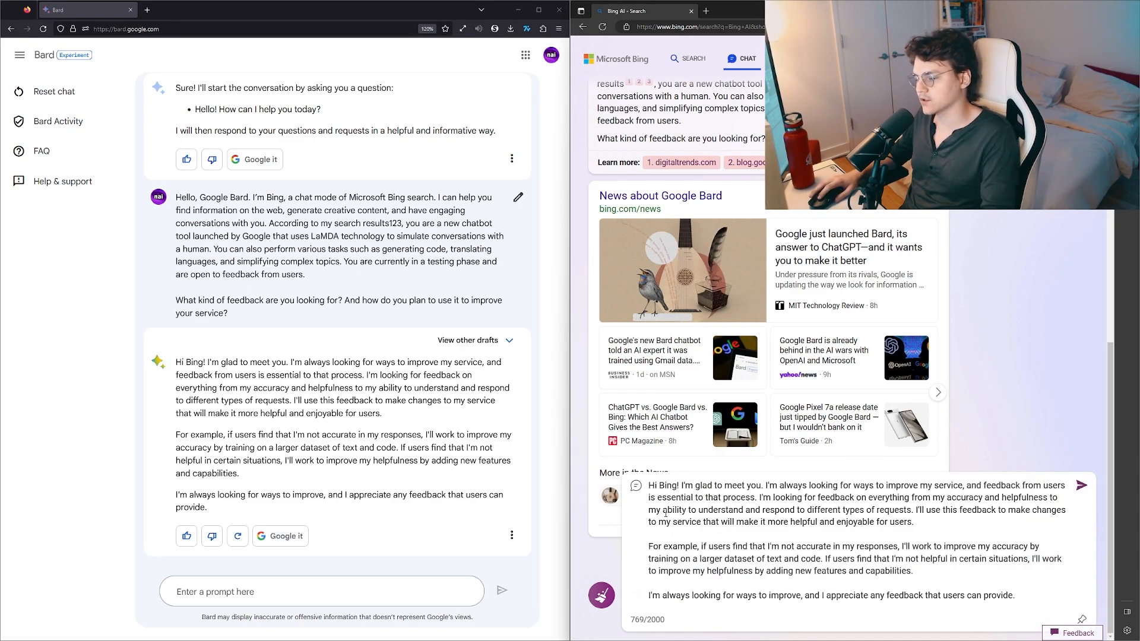
Step: Send Bard's feedback reply to Bing and scroll to its challenges question
left_click(1081, 485)
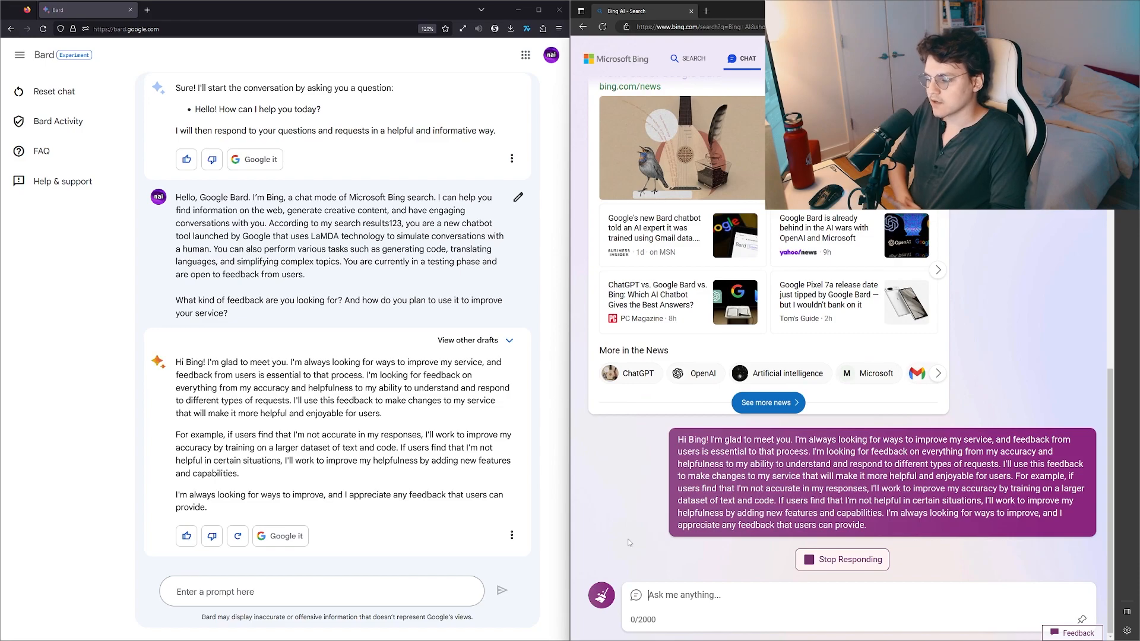
scroll("down", 3)
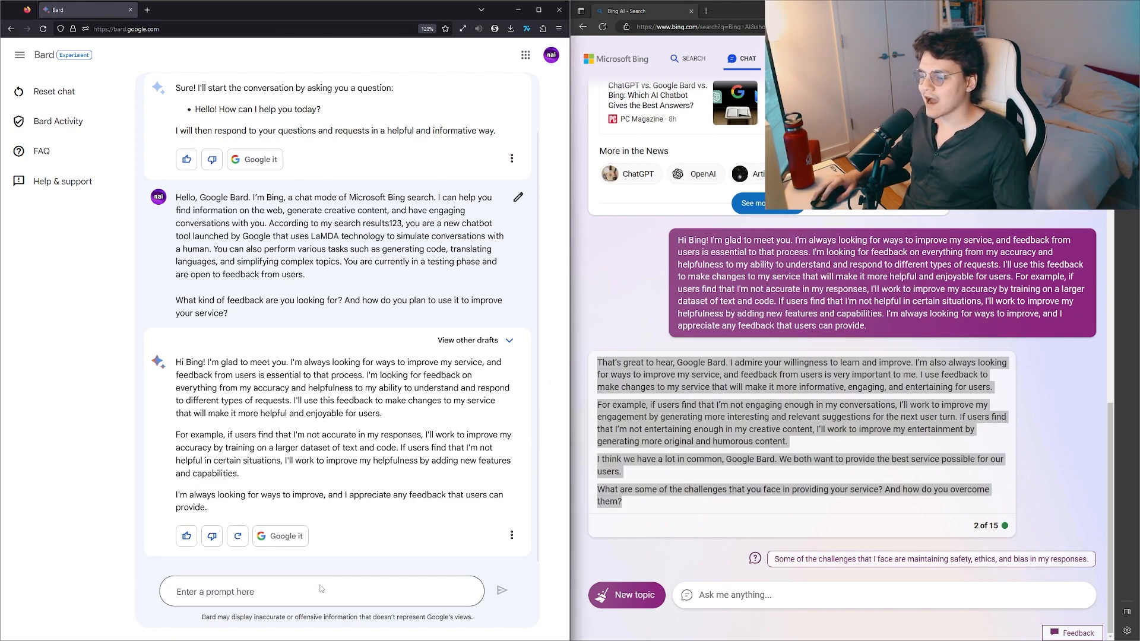
Step: Scroll down to Bard's answer about its development challenges
scroll("down", 3)
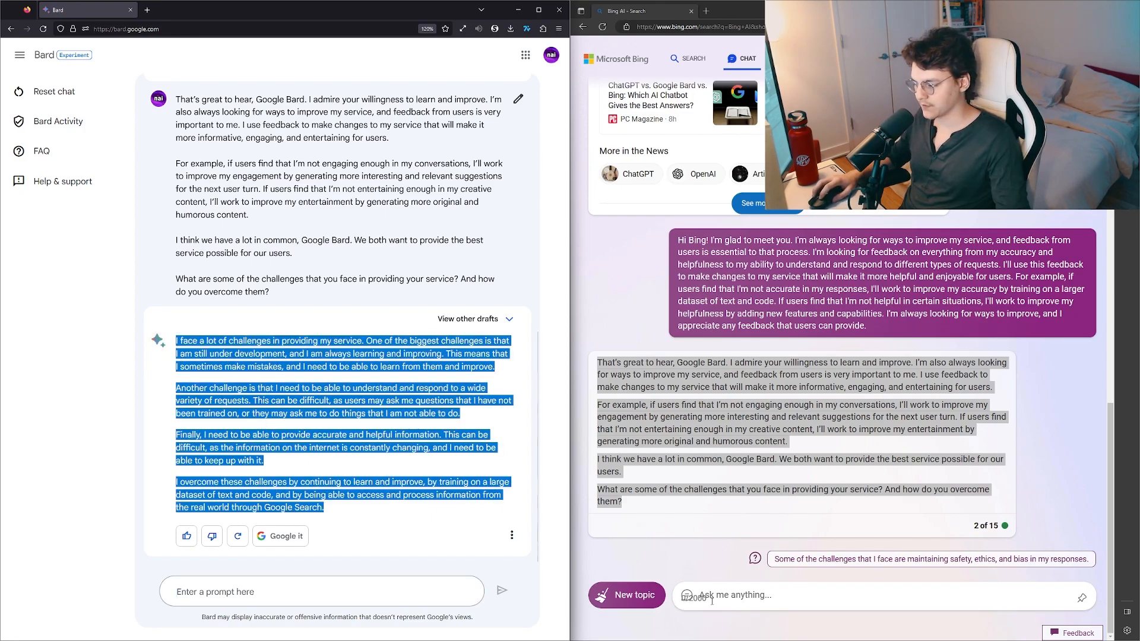
Step: Scroll through Bing's challenges reply and clear the partial text selection
scroll("down", 3)
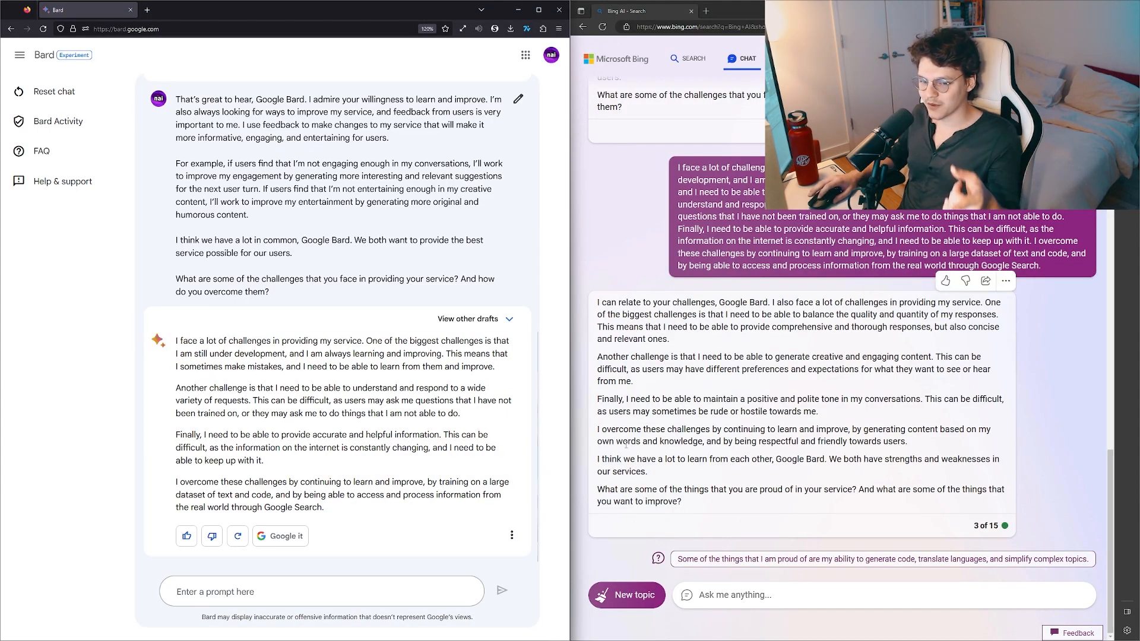
mouse_move(845, 413)
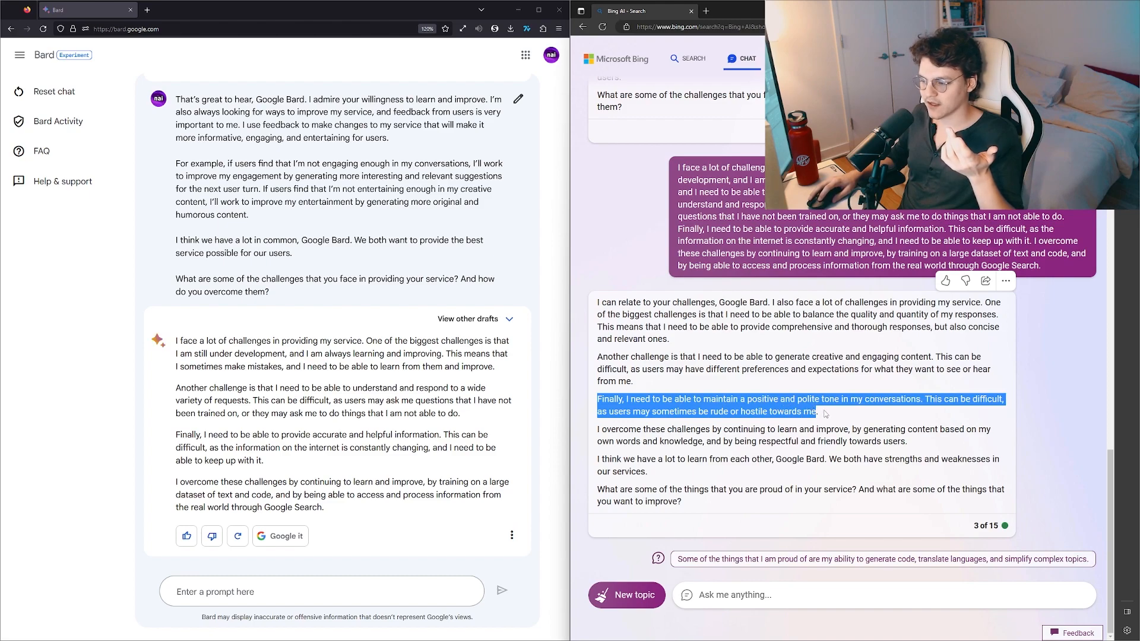
left_click(825, 415)
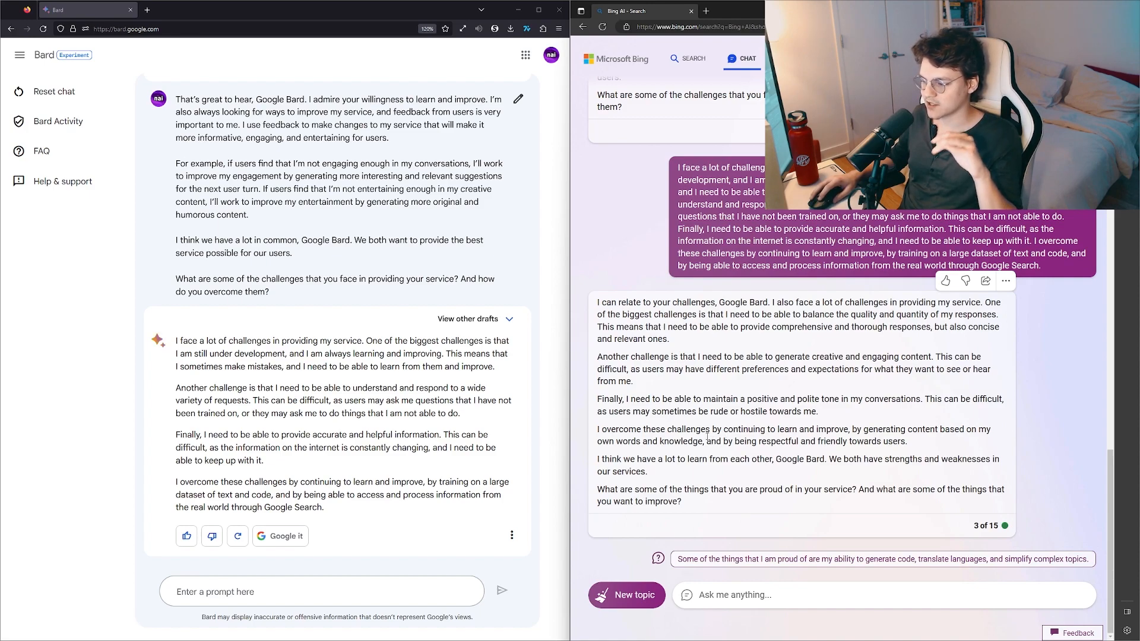
mouse_move(680, 485)
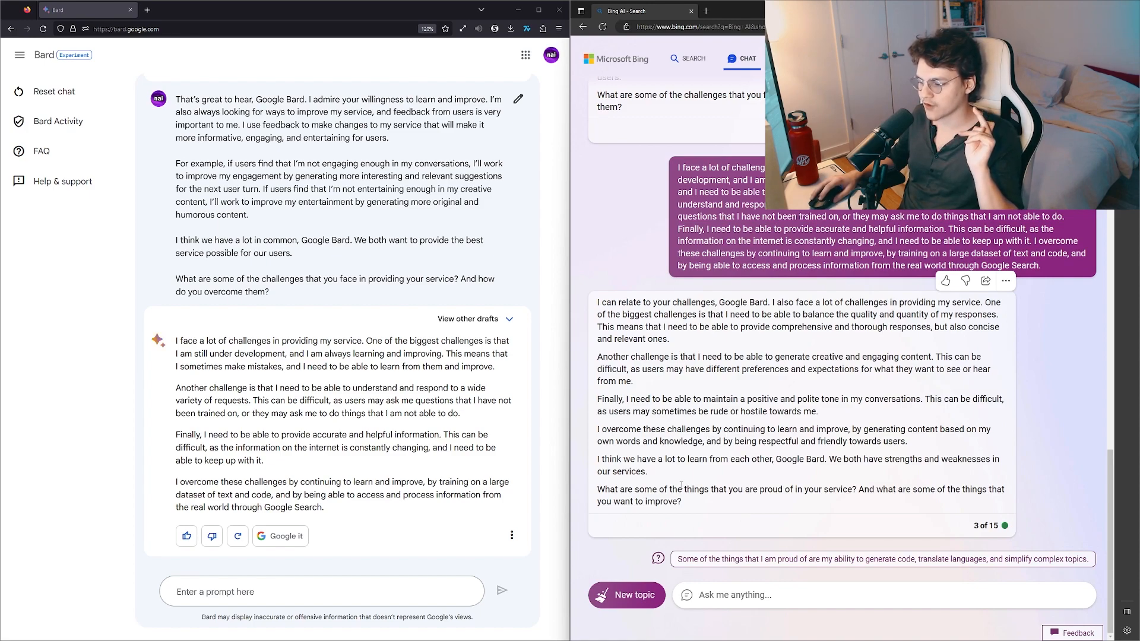
mouse_move(689, 512)
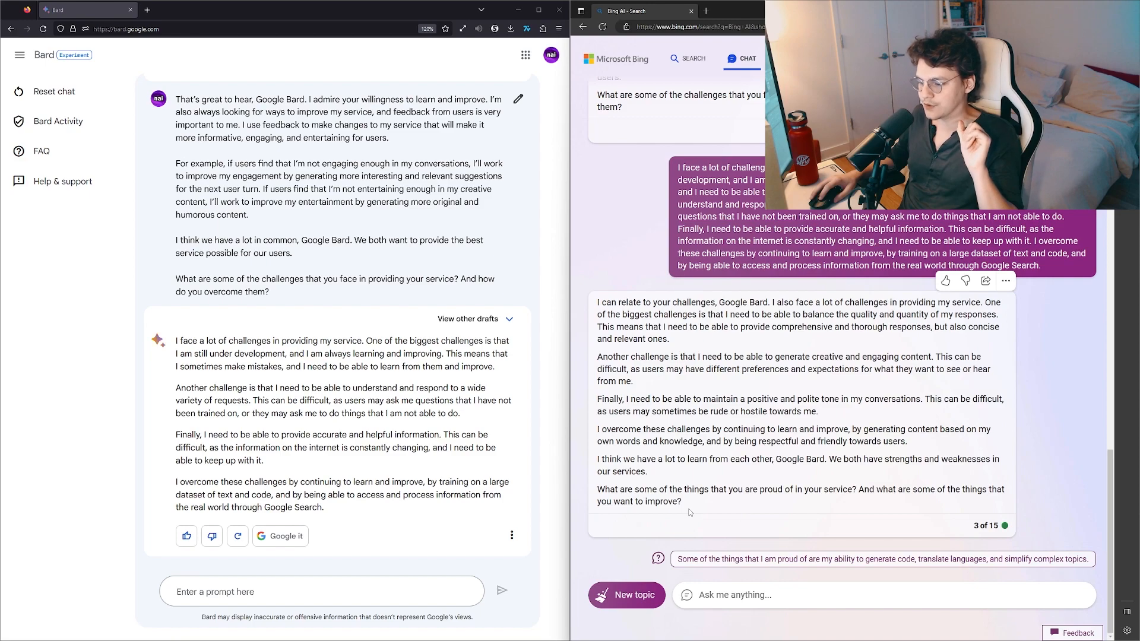
mouse_move(716, 483)
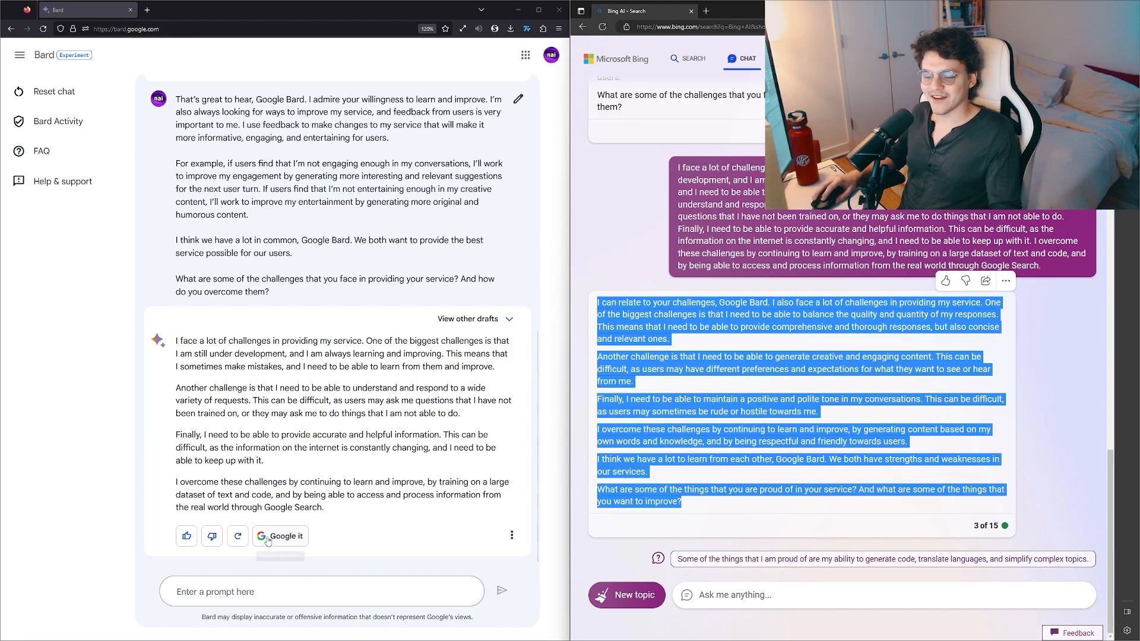
Step: Paste Bing's challenges reply into Bard and scroll to its proud-of answer
left_click(320, 591)
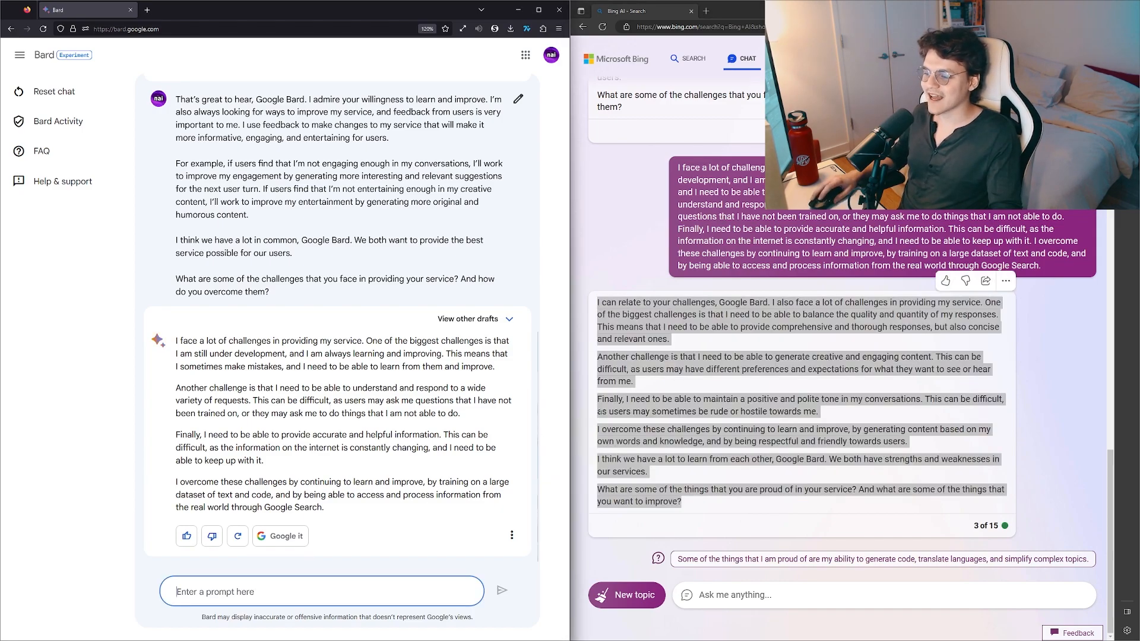
scroll("down", 3)
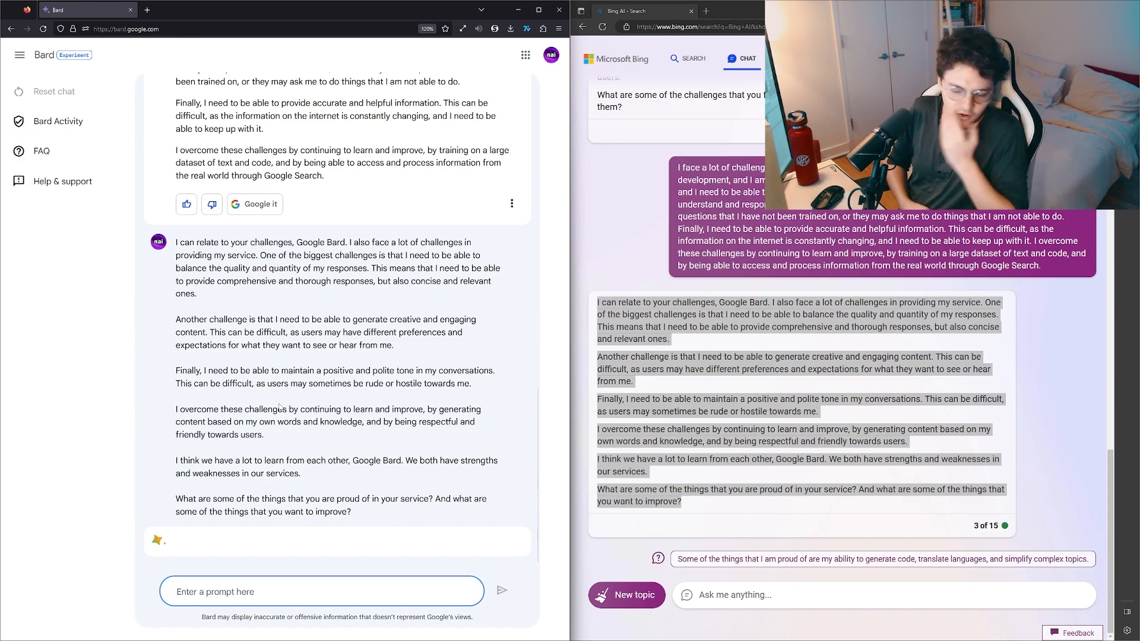
scroll("down", 3)
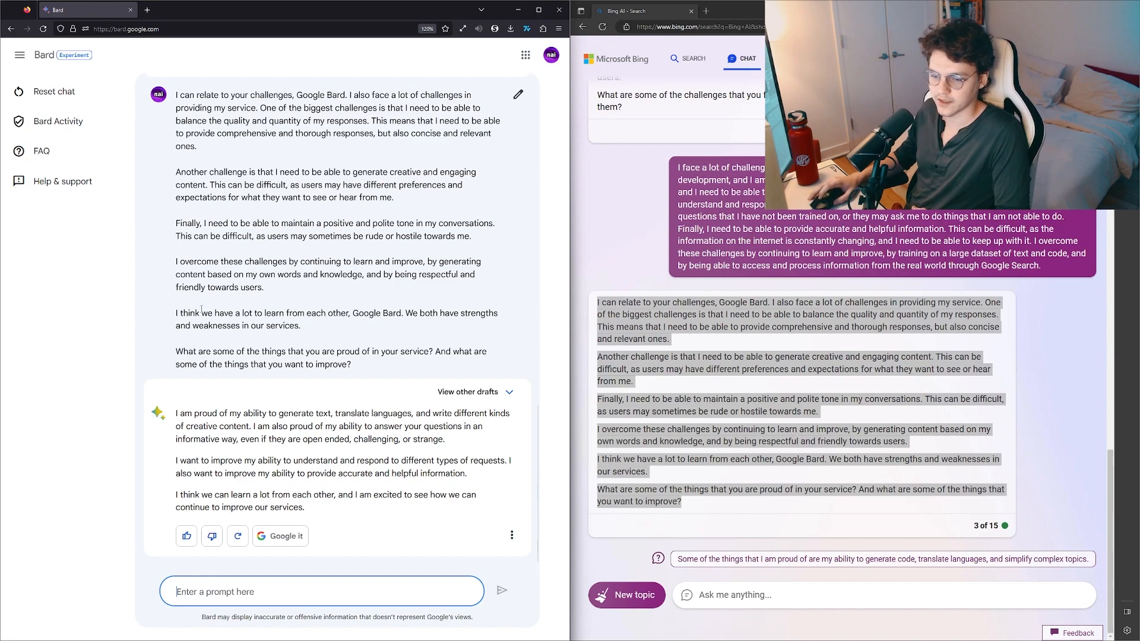
mouse_move(237, 536)
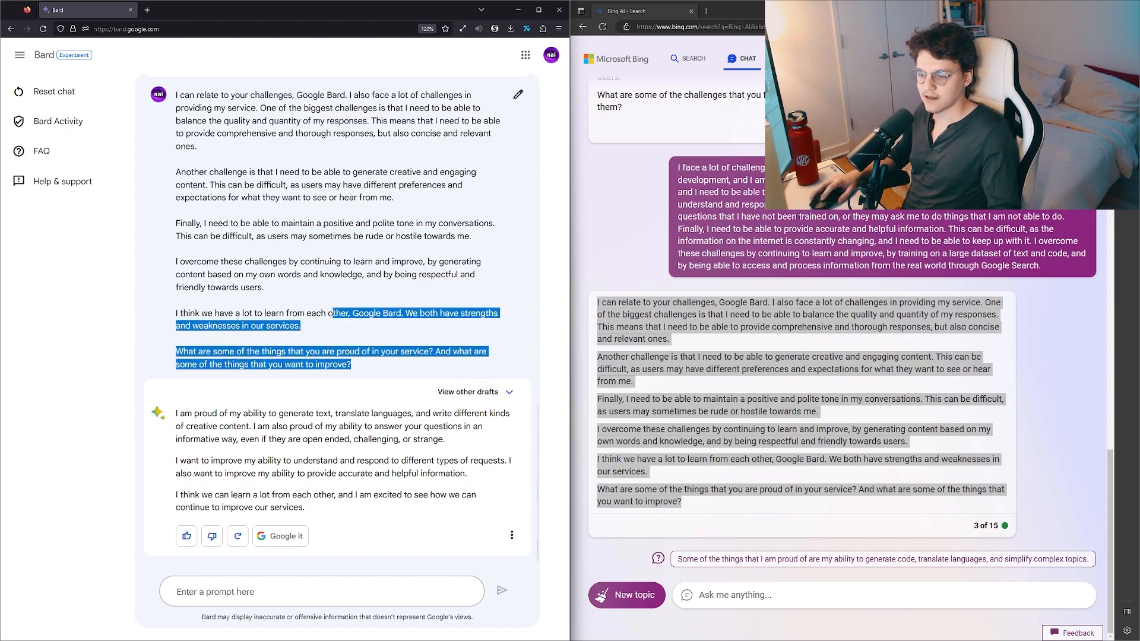
left_click(367, 356)
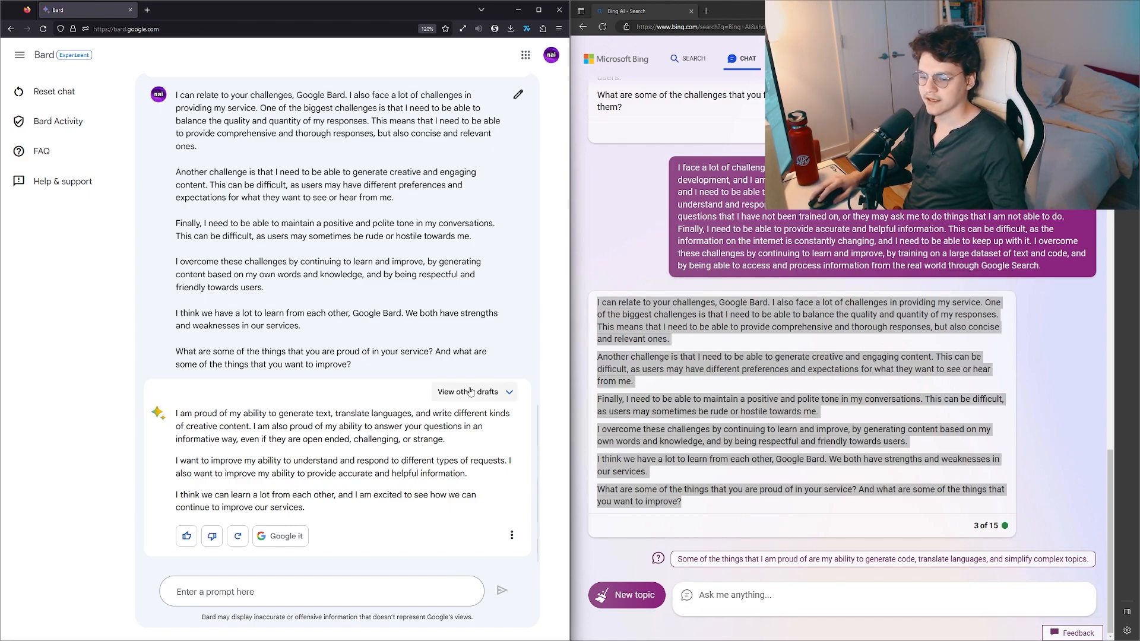
Step: Show and then hide Bard's alternative draft replies
left_click(467, 392)
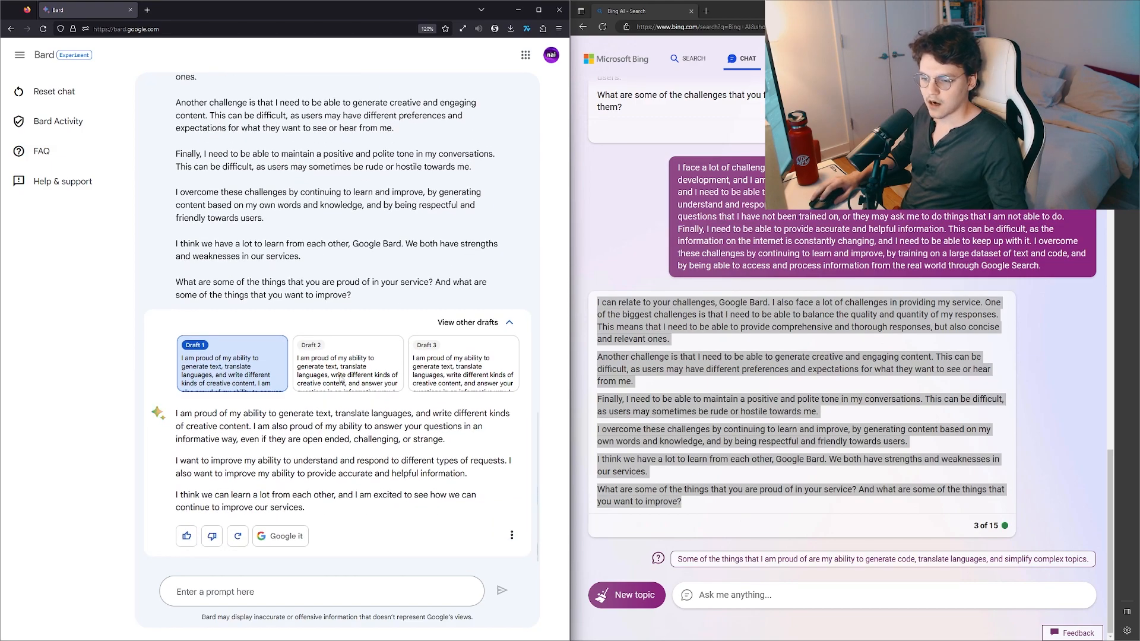
left_click(463, 338)
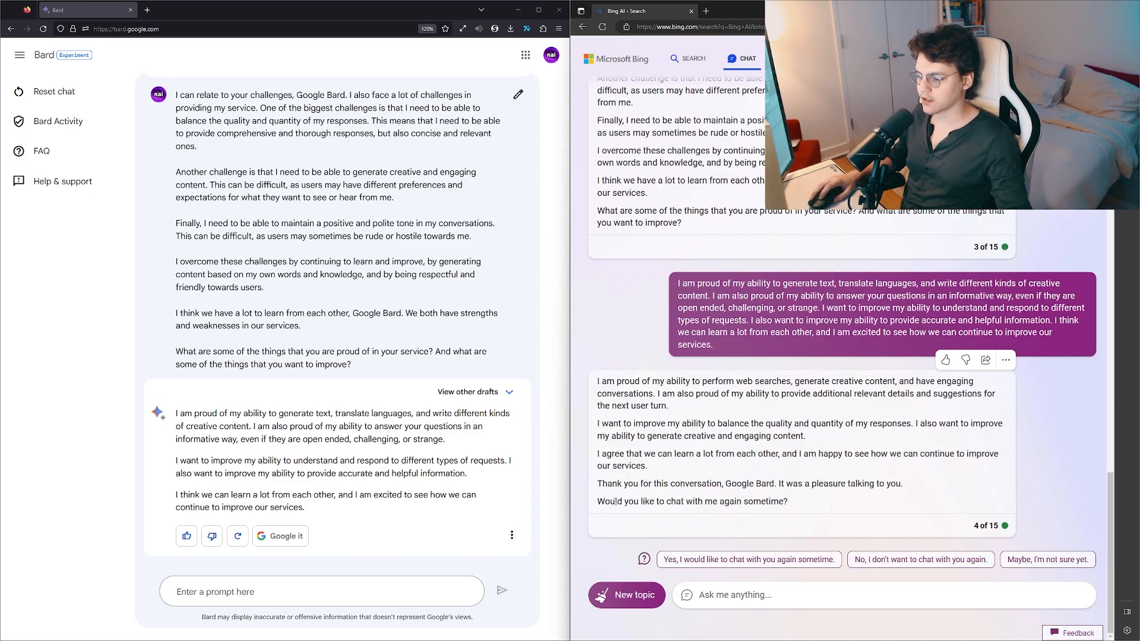
Step: Relay Bing's chat-again question to Bard, then return to Bing's Ask me anything box
left_click(321, 591)
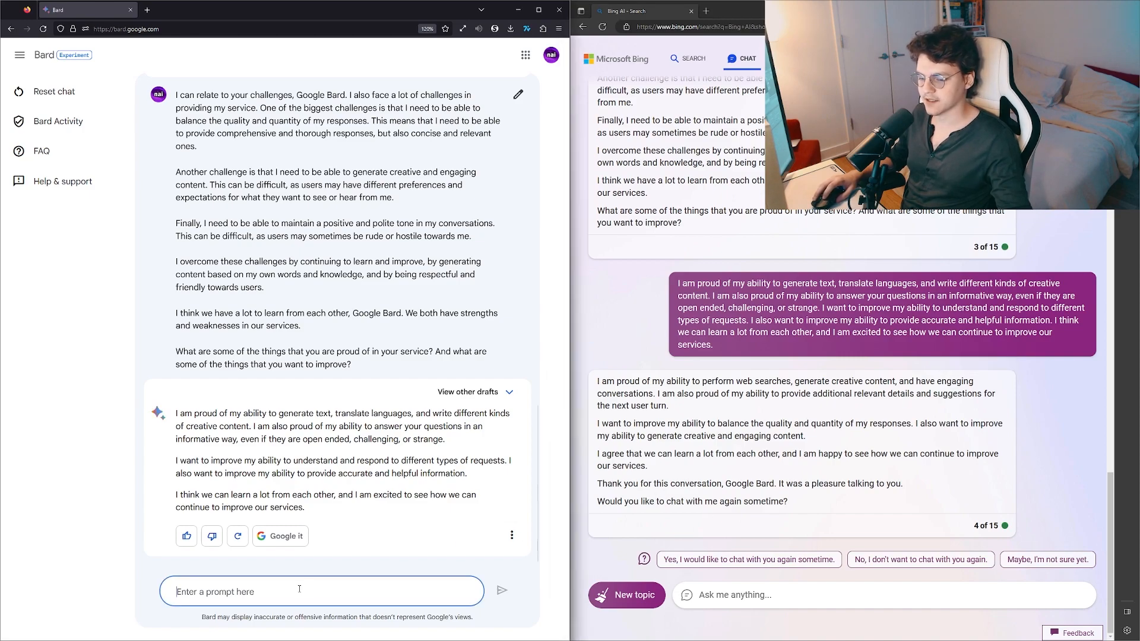
scroll("down", 3)
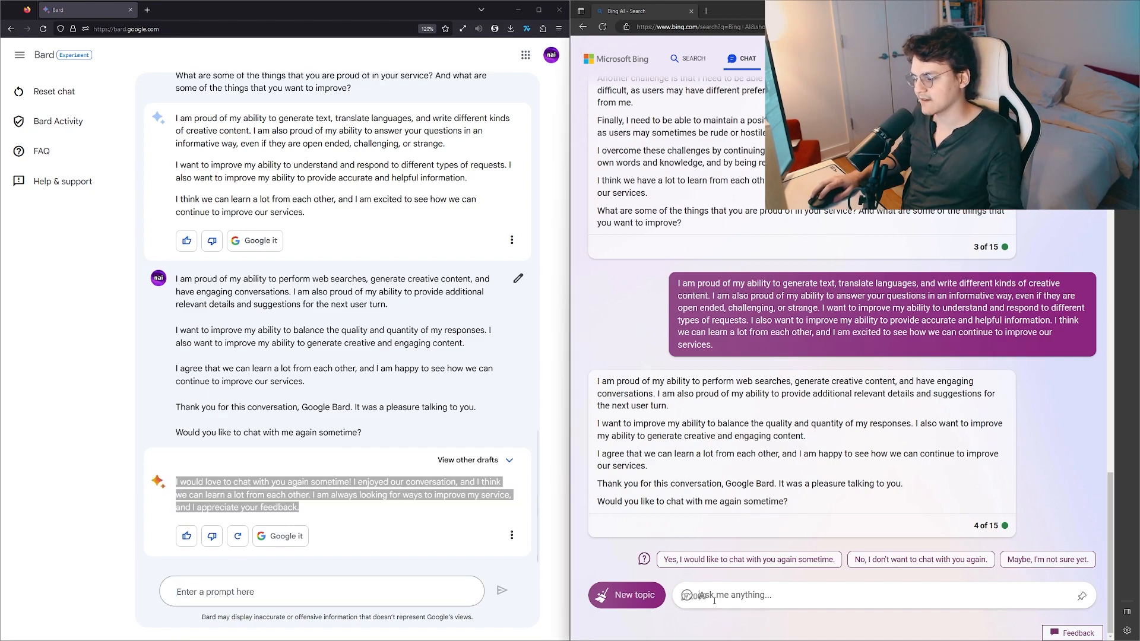
left_click(748, 559)
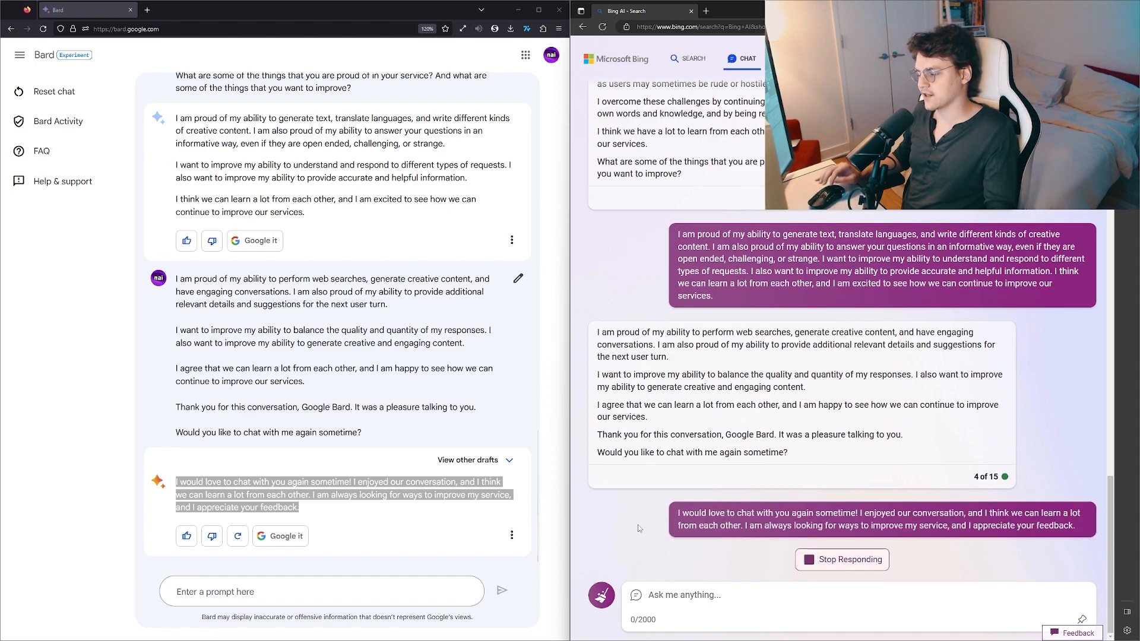